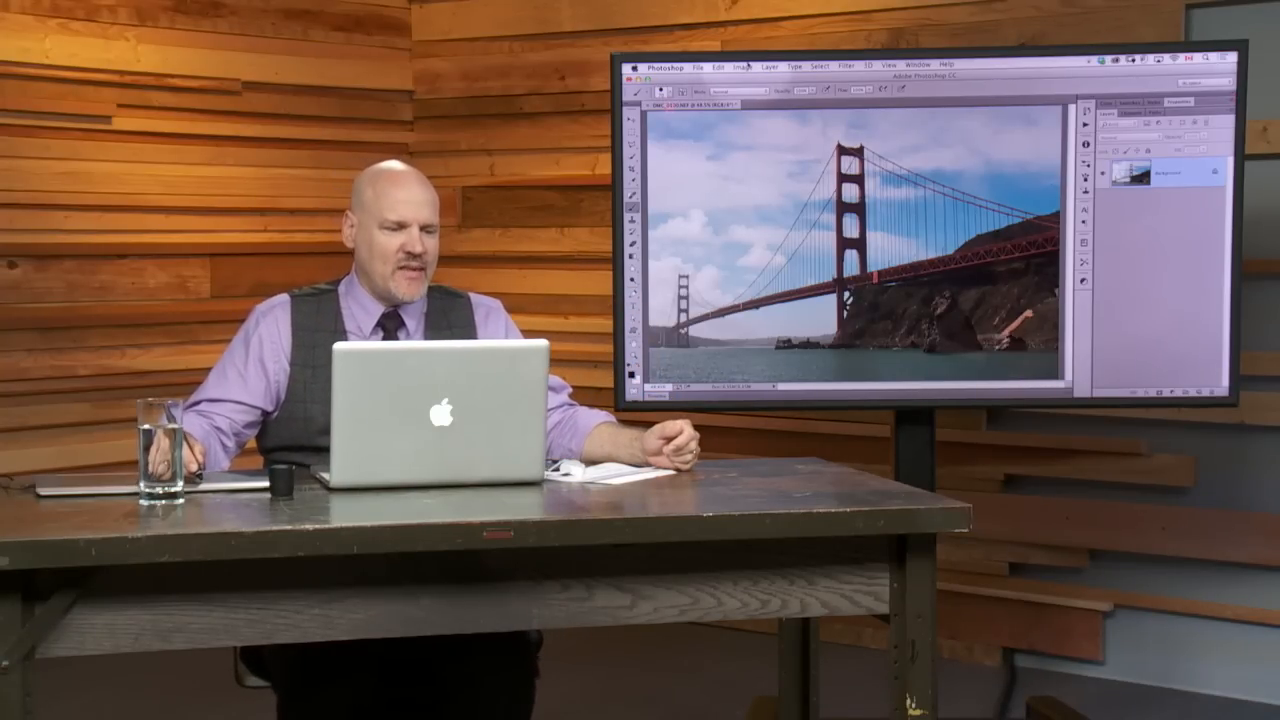
- Show the Image menu where Auto Tone carries the Shift+Cmd+L shortcut
click(740, 66)
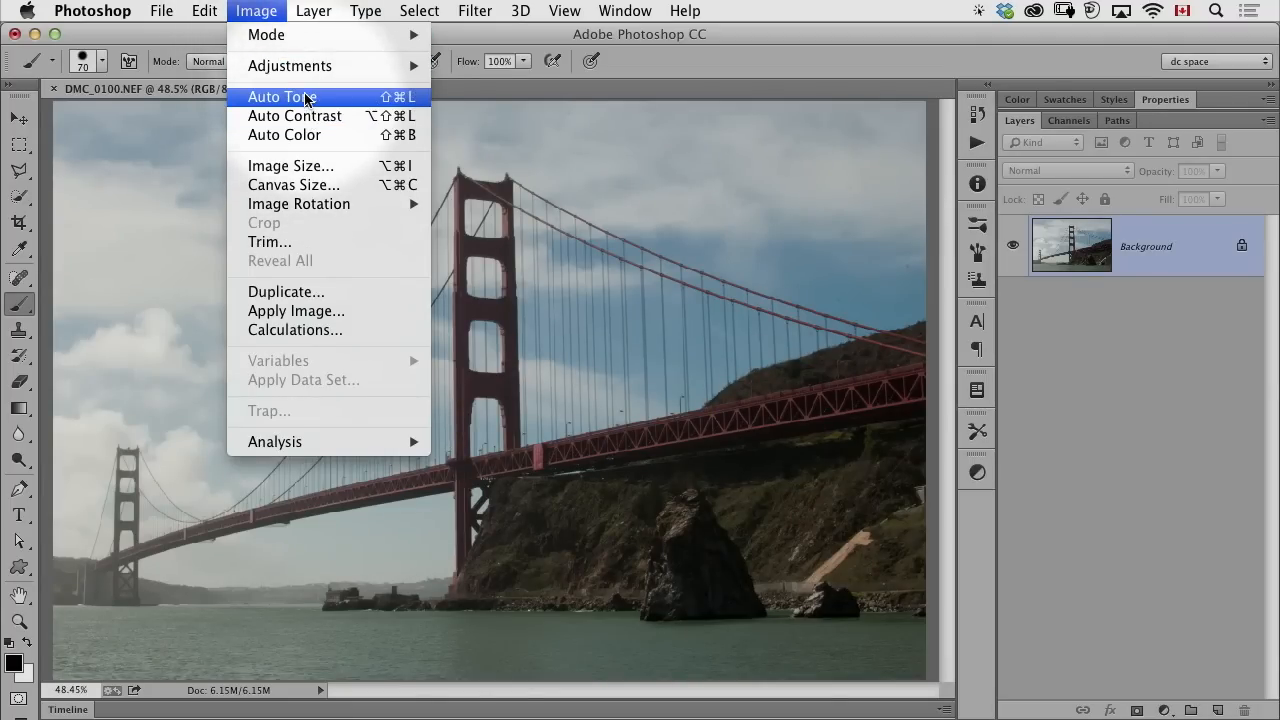
mouse_move(312, 100)
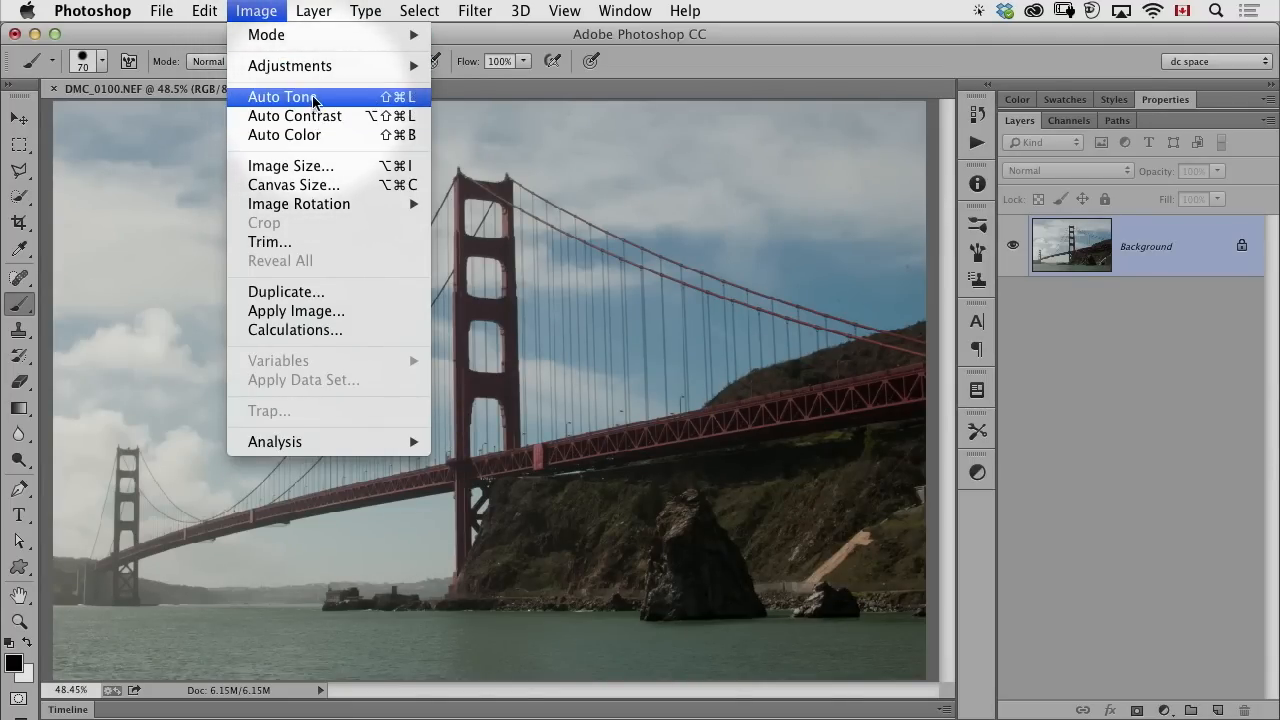
mouse_move(294, 116)
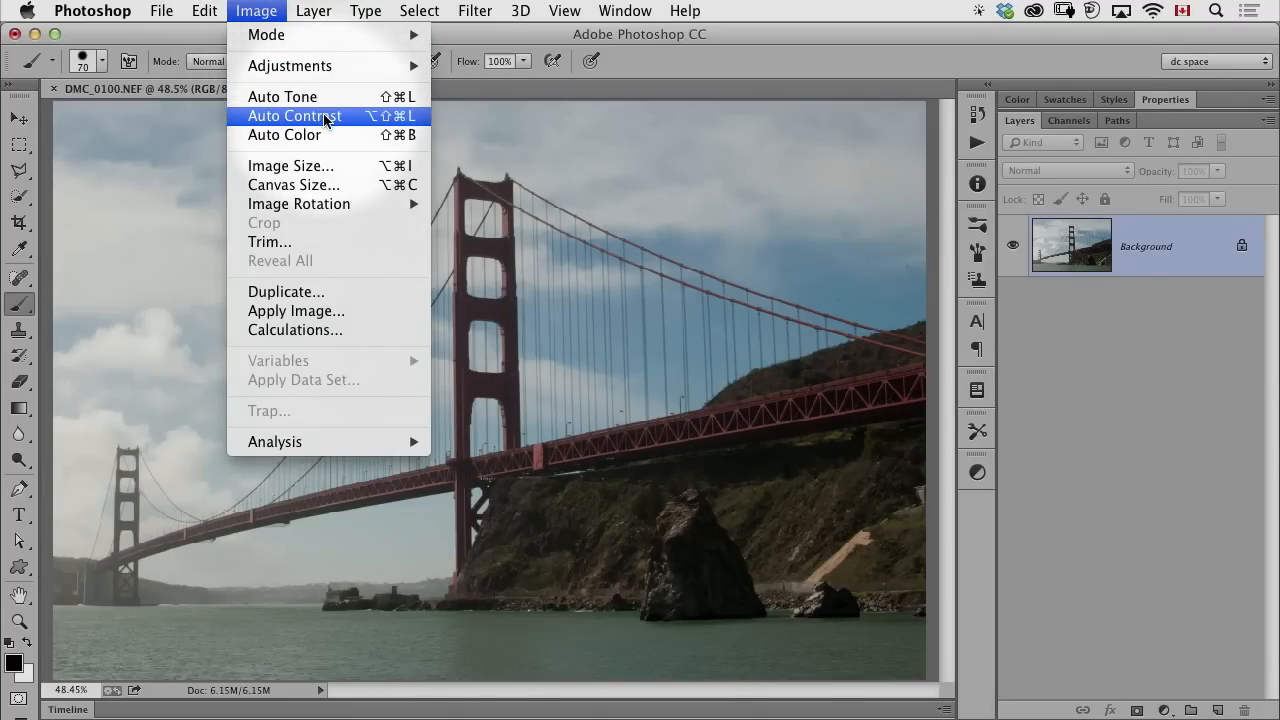
mouse_move(320, 135)
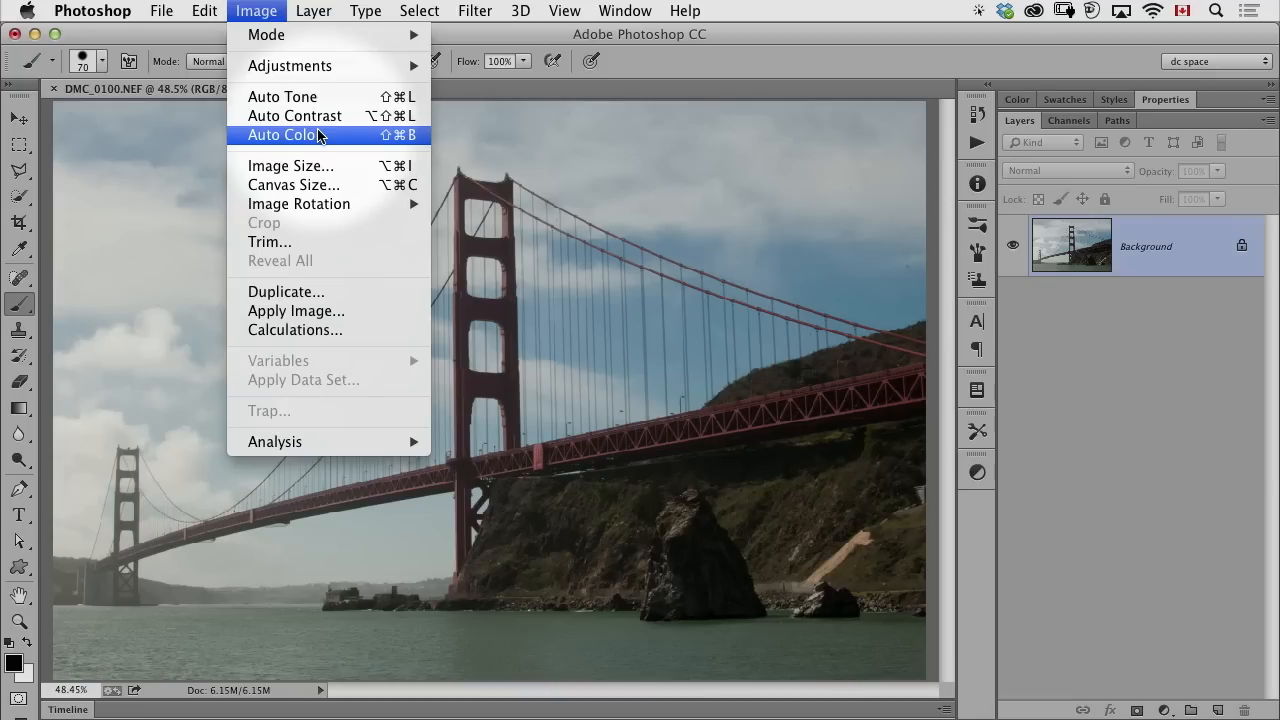
mouse_move(290, 96)
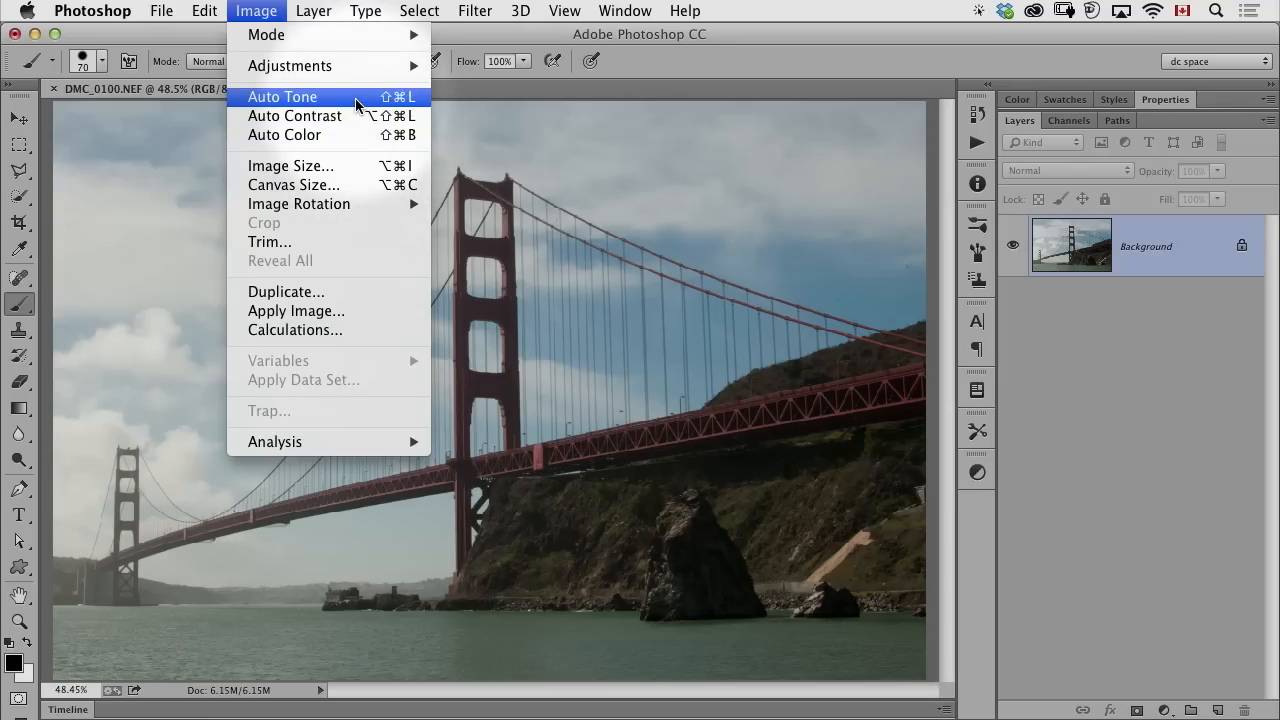
- Look through the Filter menu, then dismiss the menus leaving the bridge photo
click(474, 11)
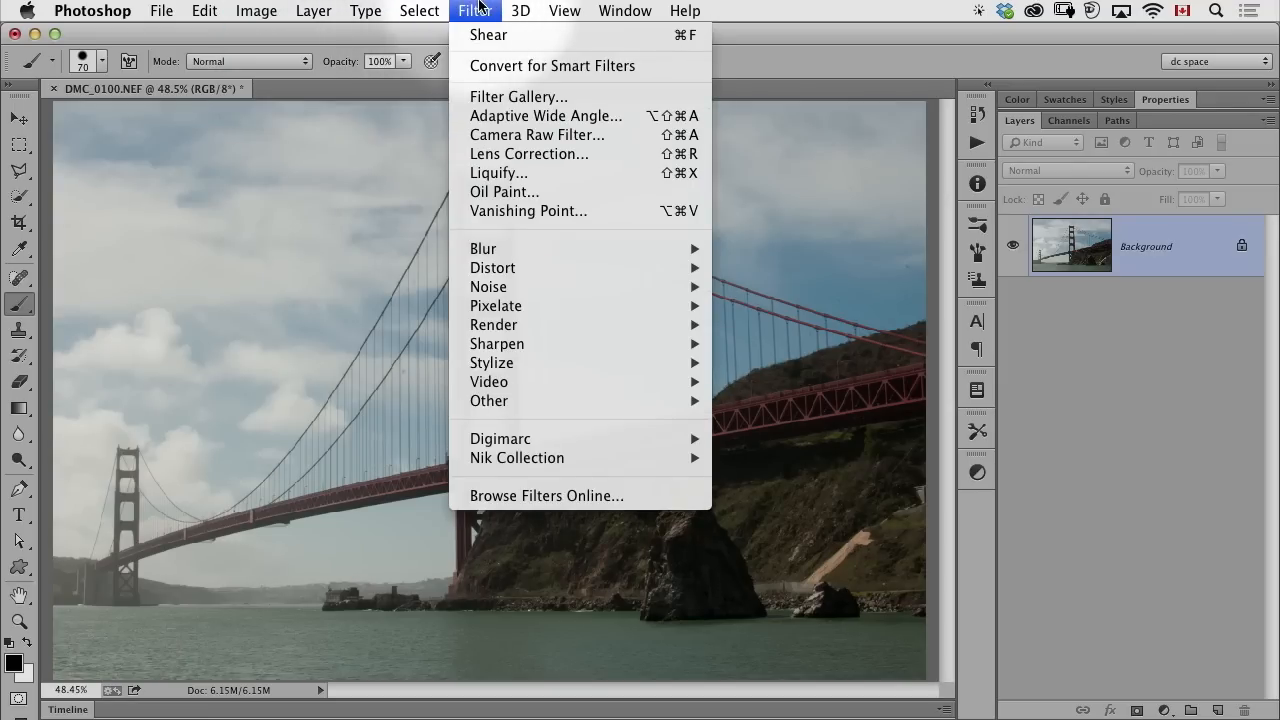
mouse_move(528, 153)
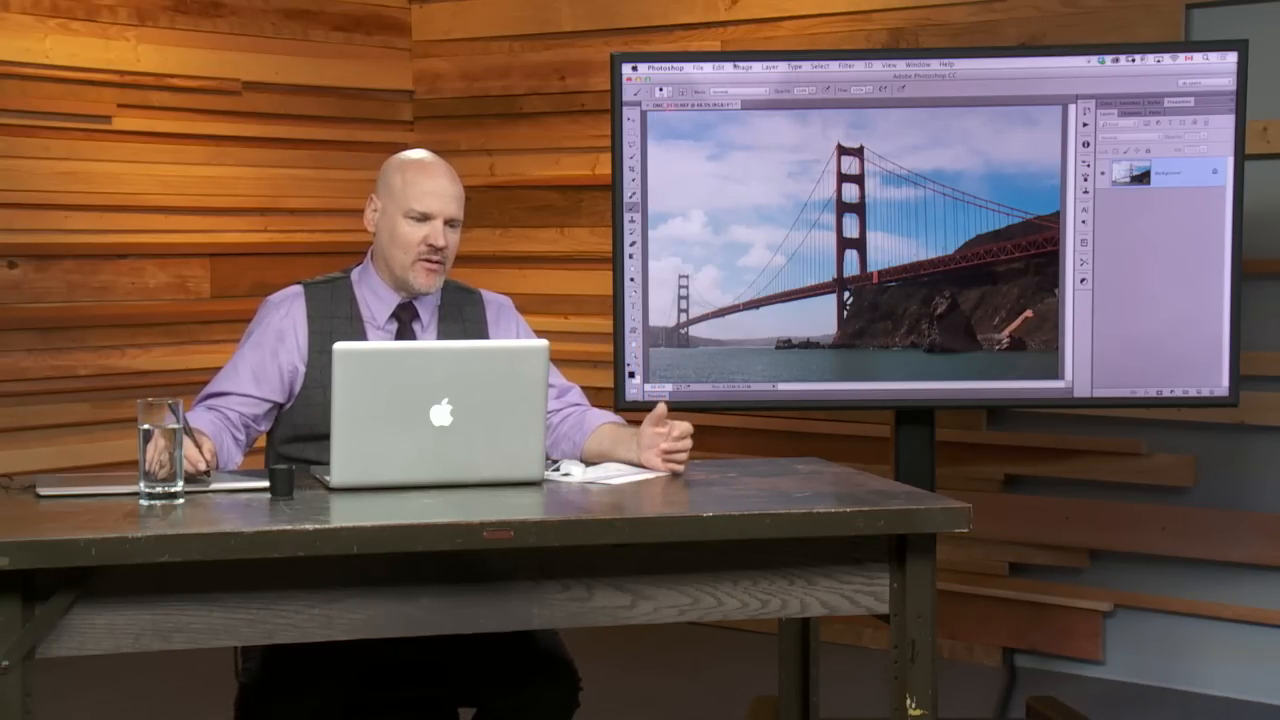
- Open Keyboard Shortcuts and Menus with Shortcuts For set to Application Menus
click(712, 66)
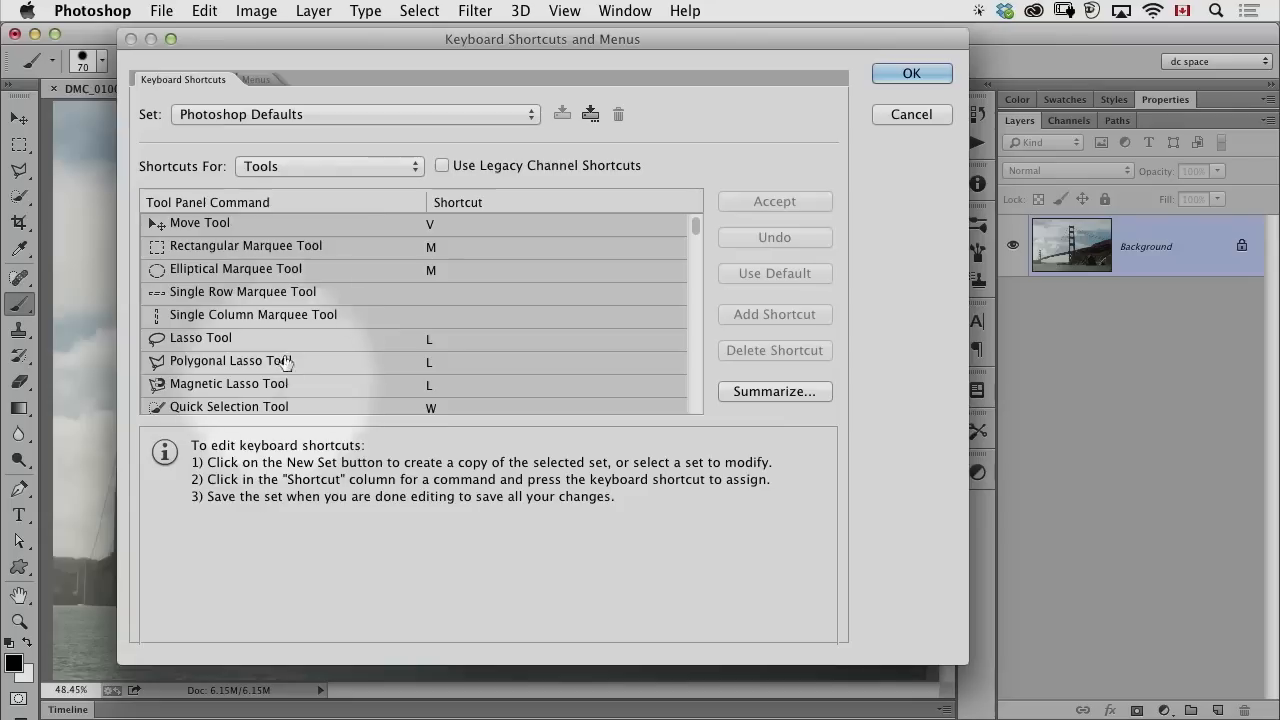
mouse_move(390, 185)
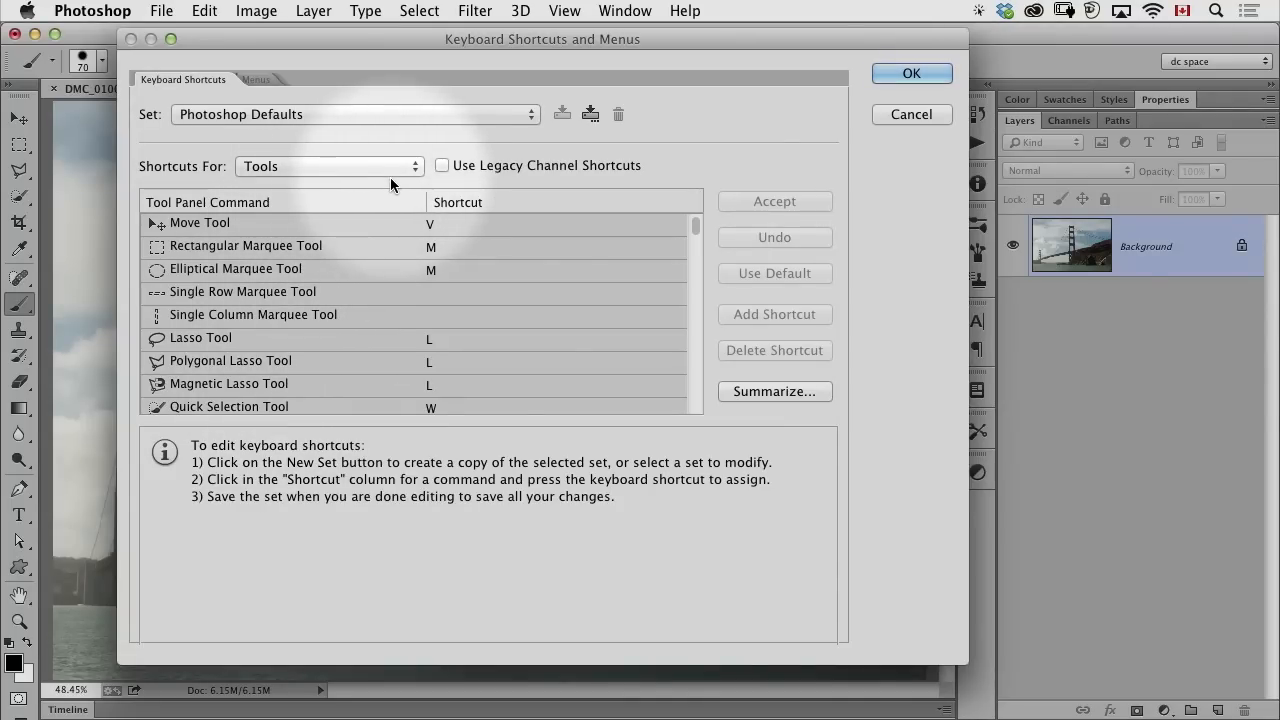
click(328, 166)
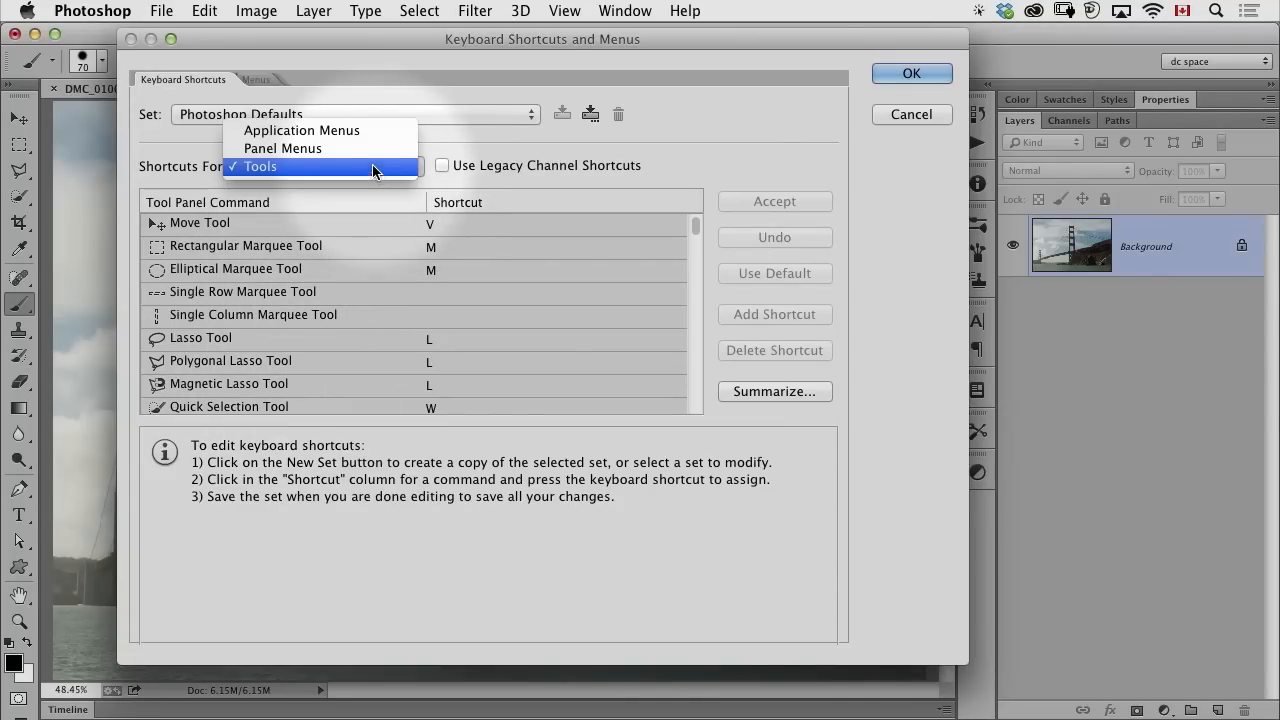
click(301, 130)
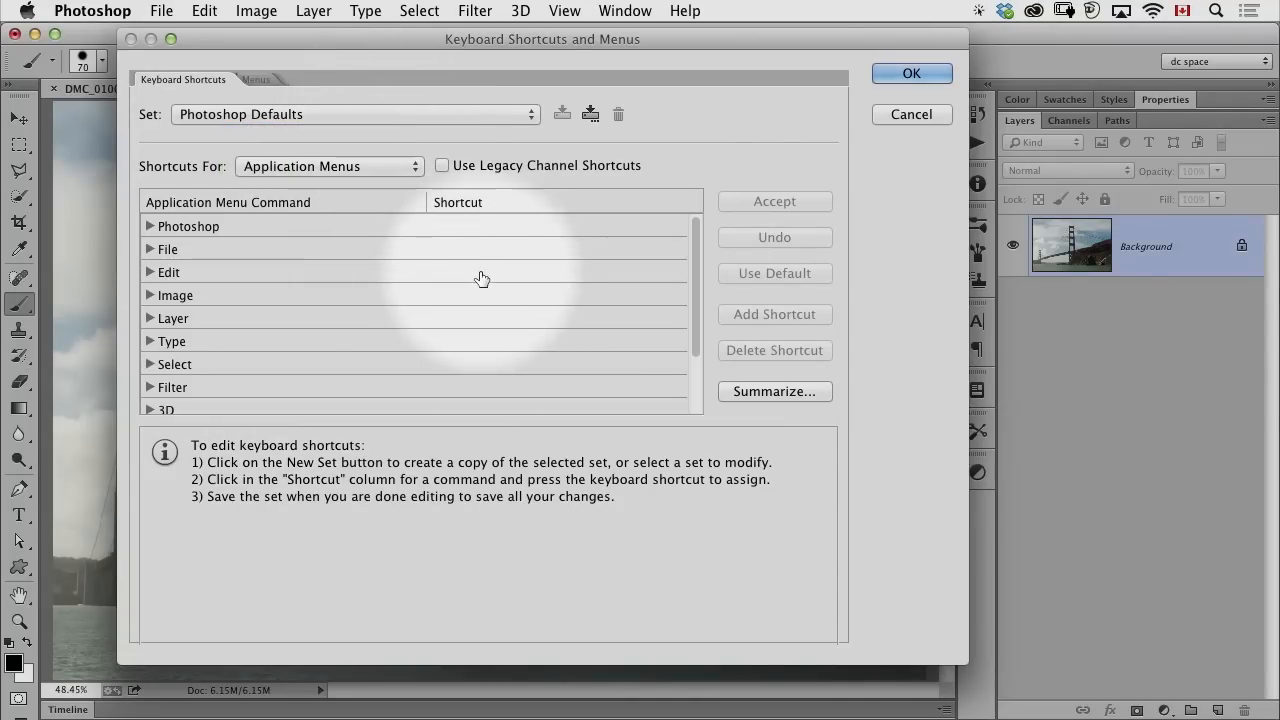
mouse_move(479, 290)
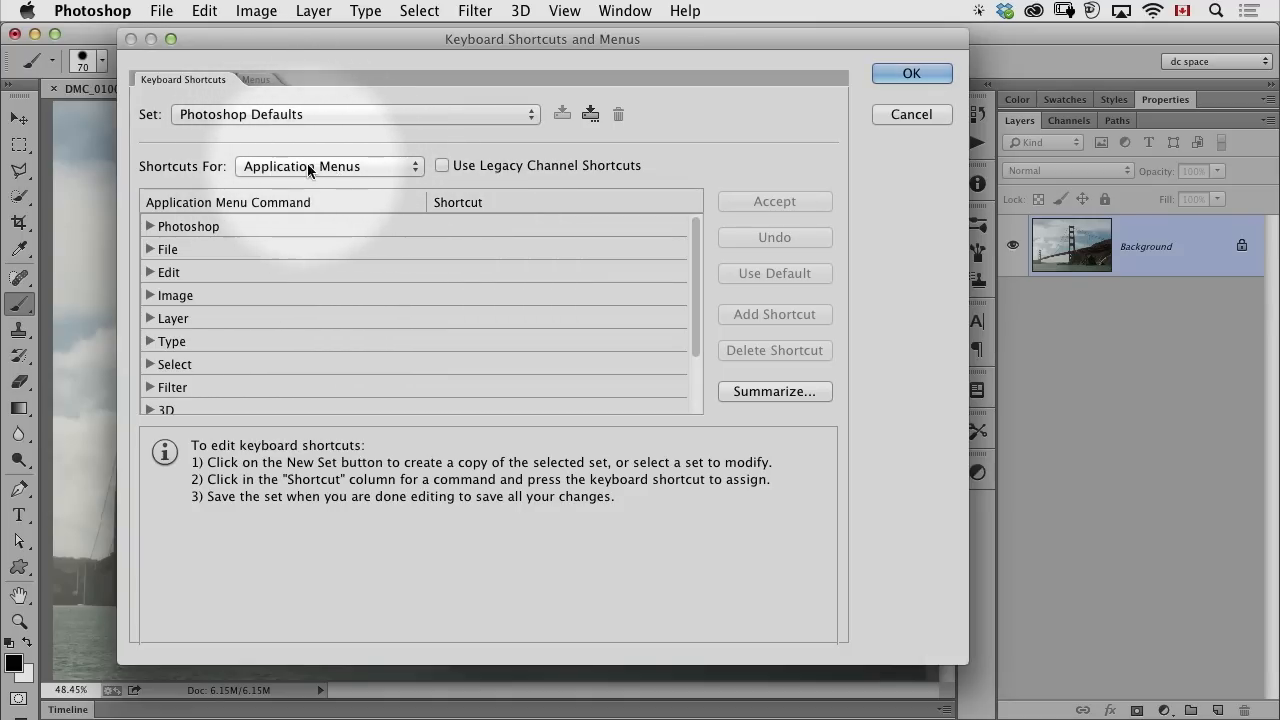
mouse_move(303, 184)
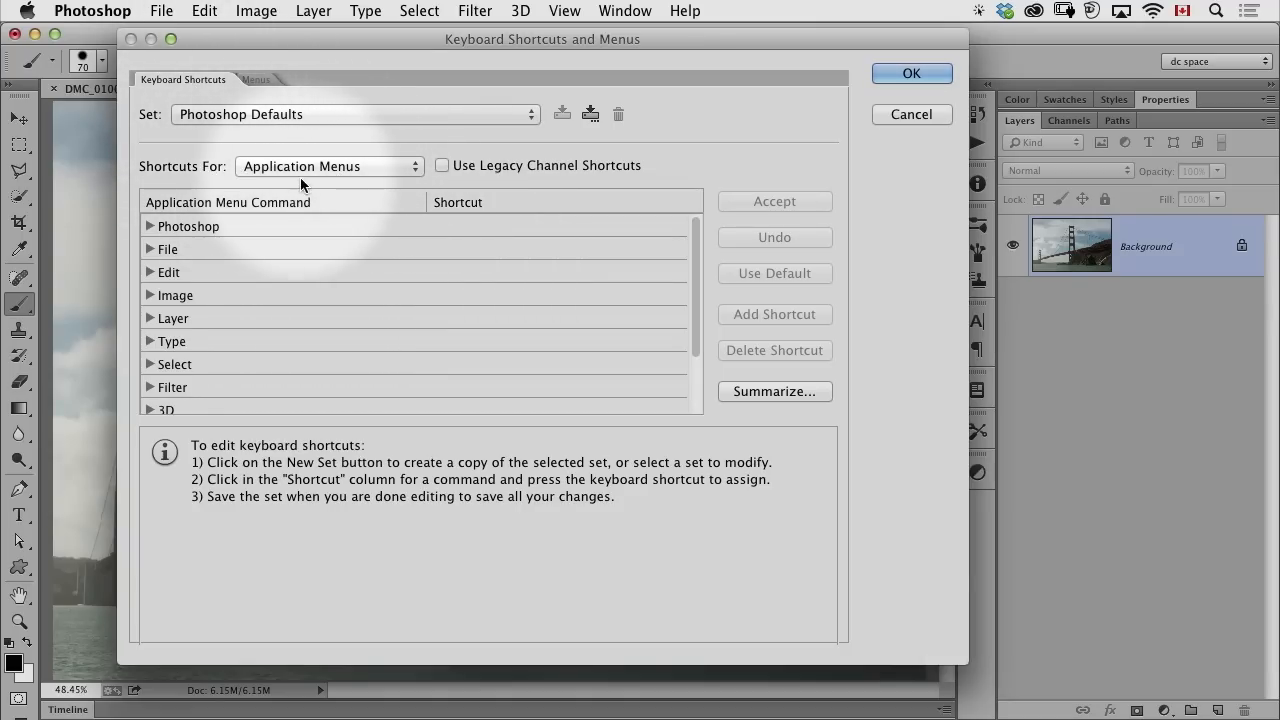
mouse_move(388, 172)
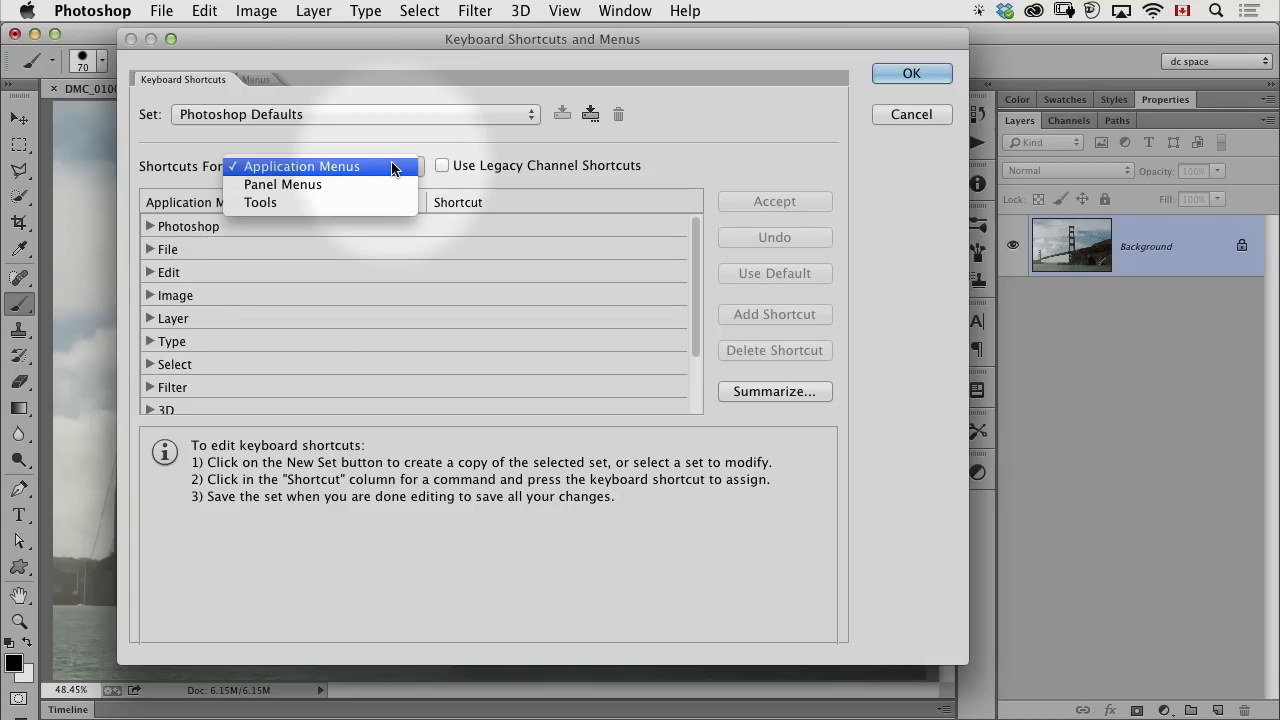
click(300, 166)
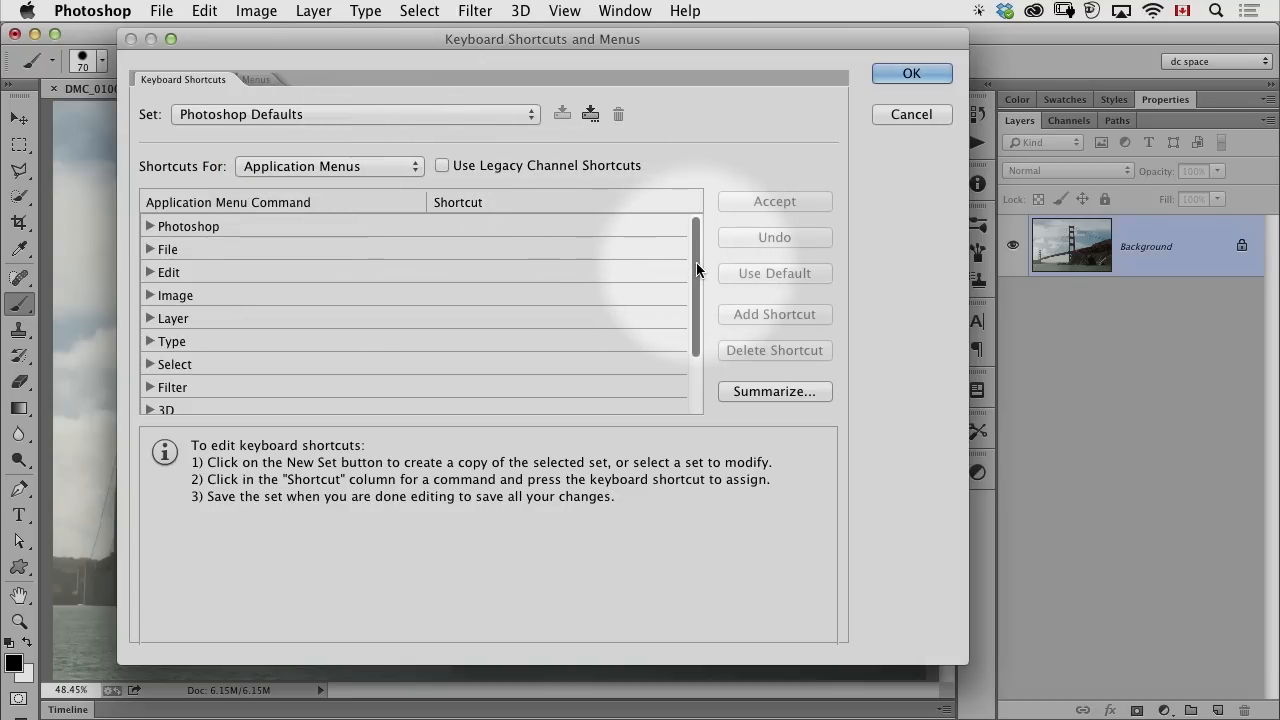
- Expand Layer > Layer Mask and select Reveal All's shortcut field for entry
click(149, 318)
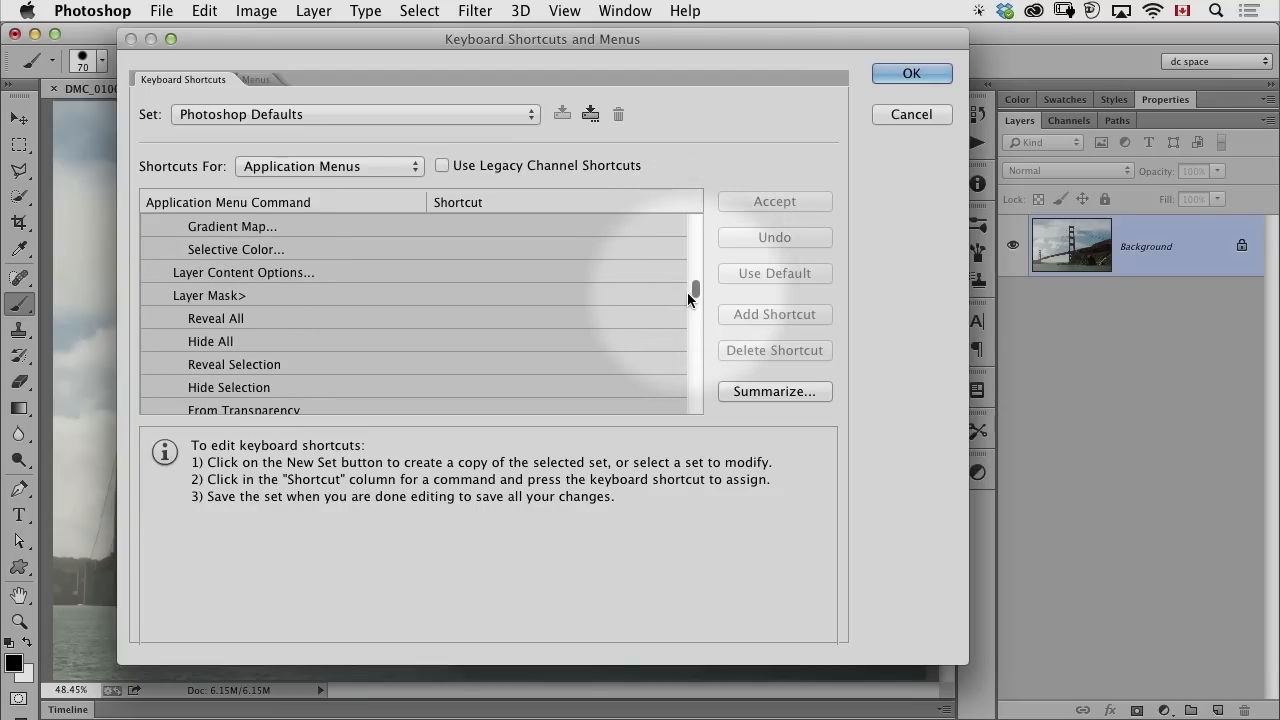
click(450, 318)
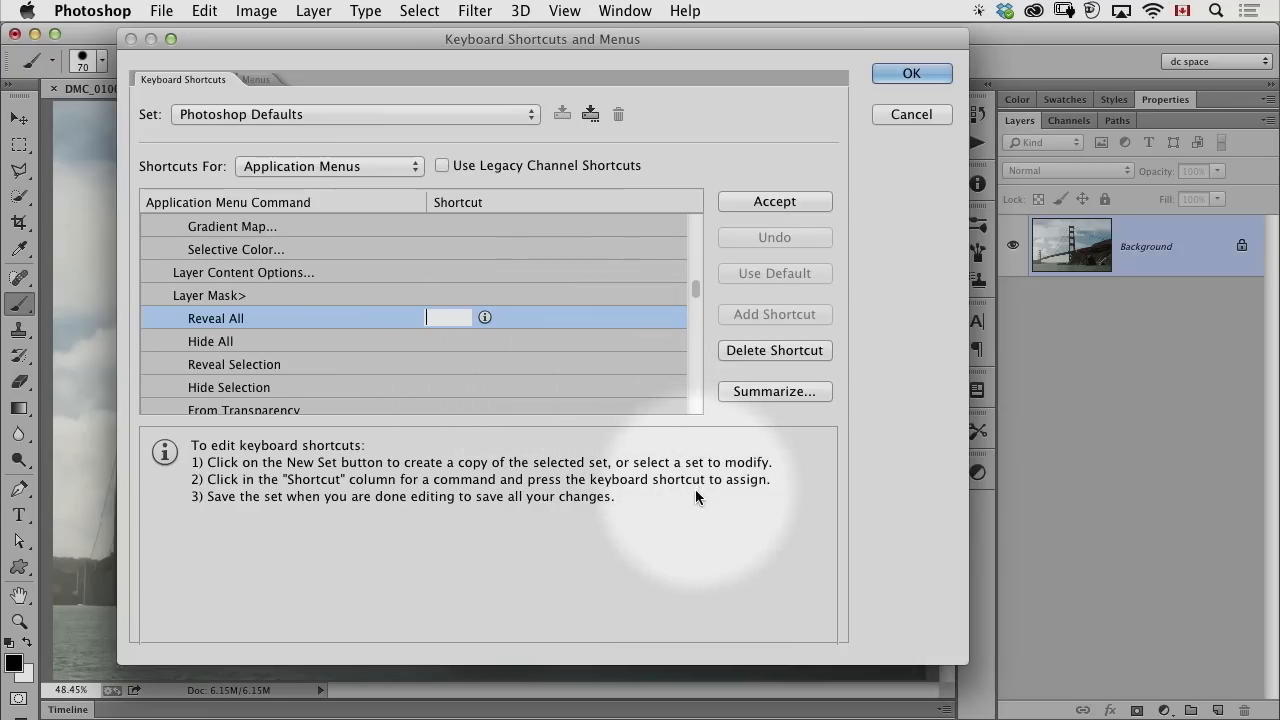
mouse_move(693, 516)
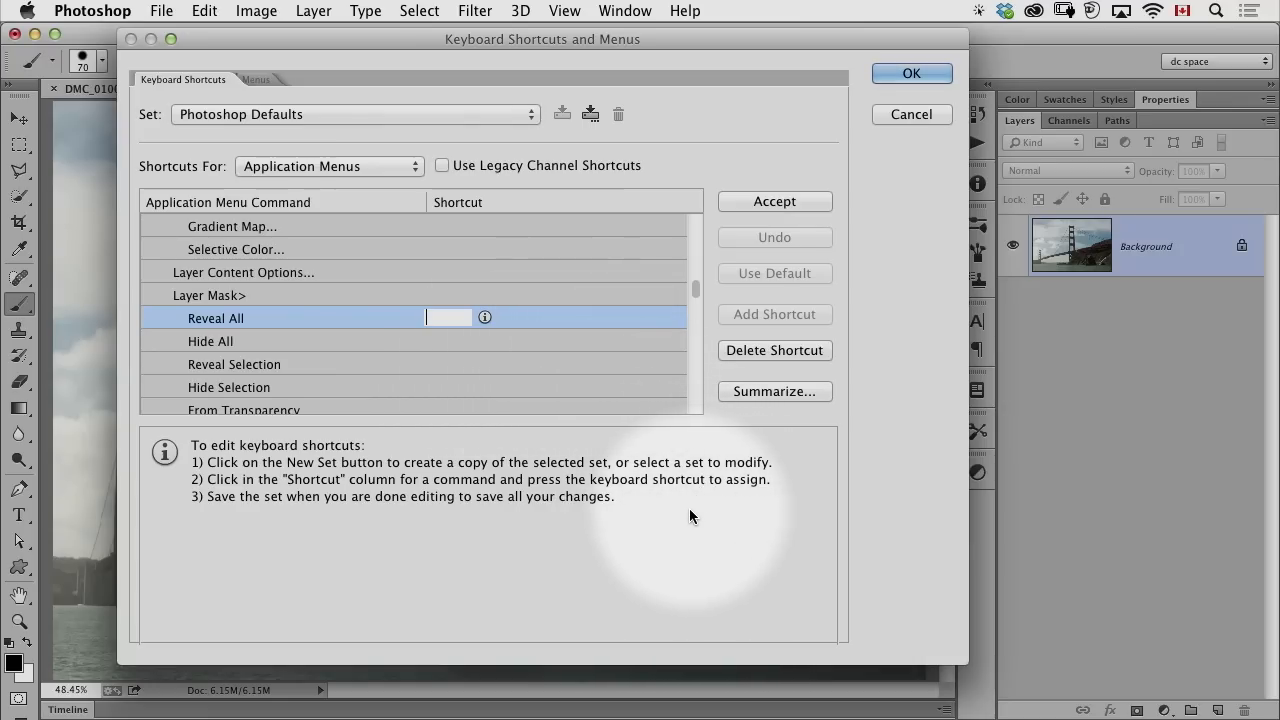
mouse_move(685, 508)
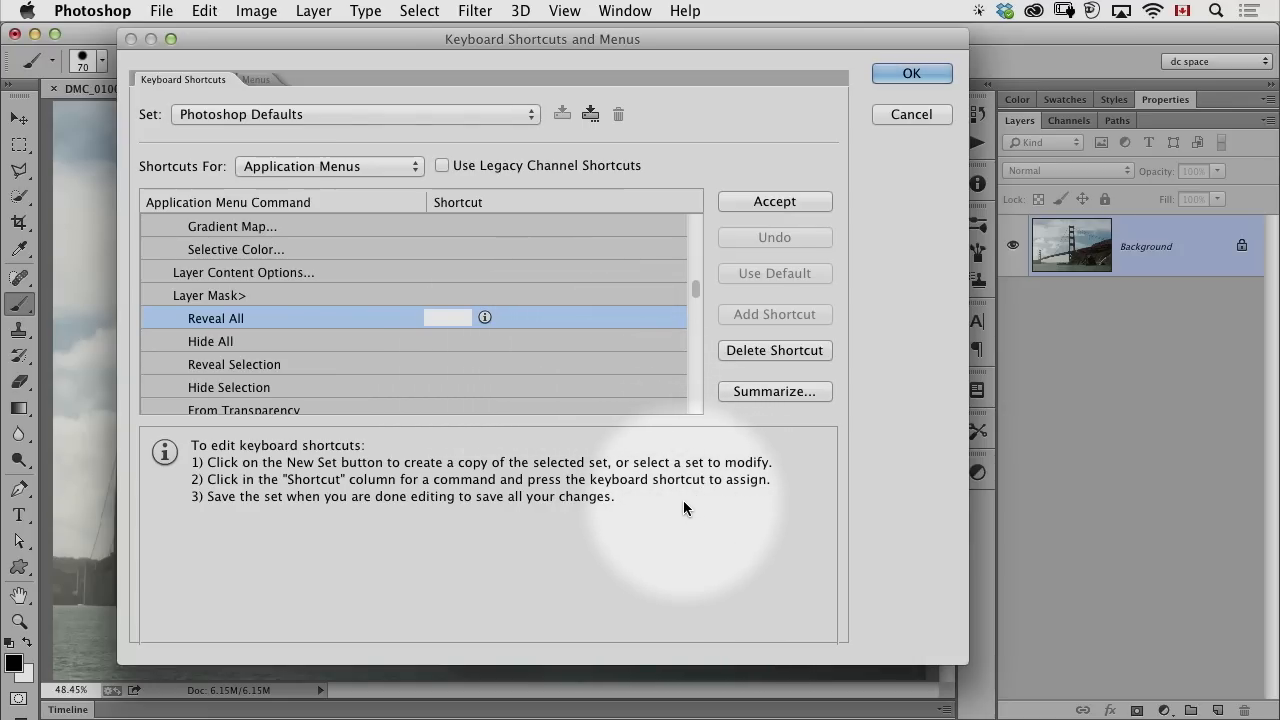
- Assign Shift+Cmd+L to Reveal All, raising the conflict with Image > Auto Tone
key(shift+cmd)
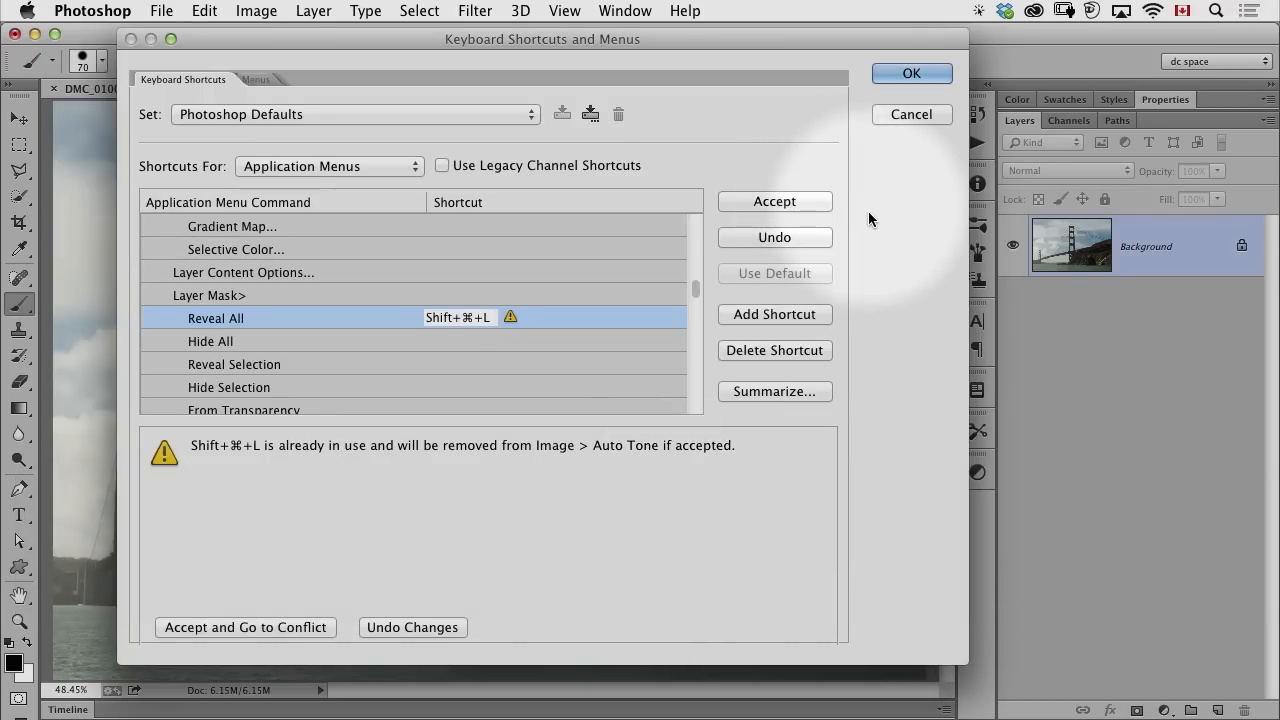
mouse_move(903, 277)
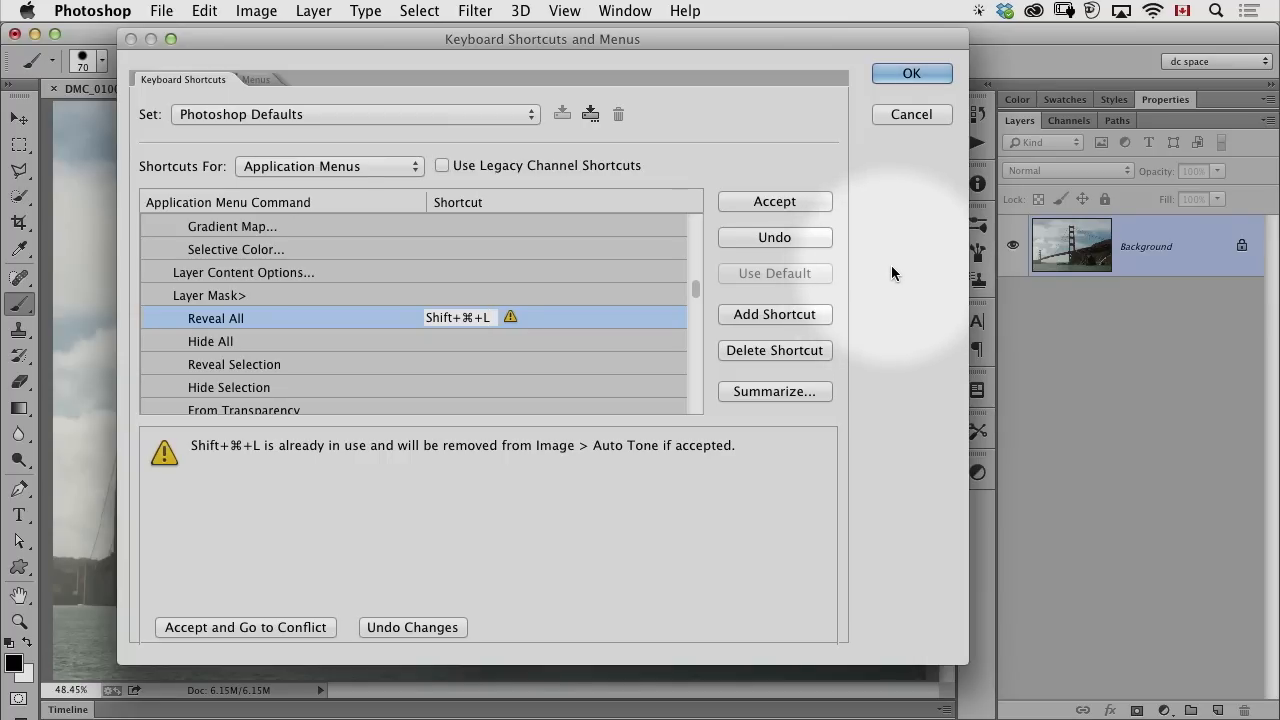
mouse_move(866, 283)
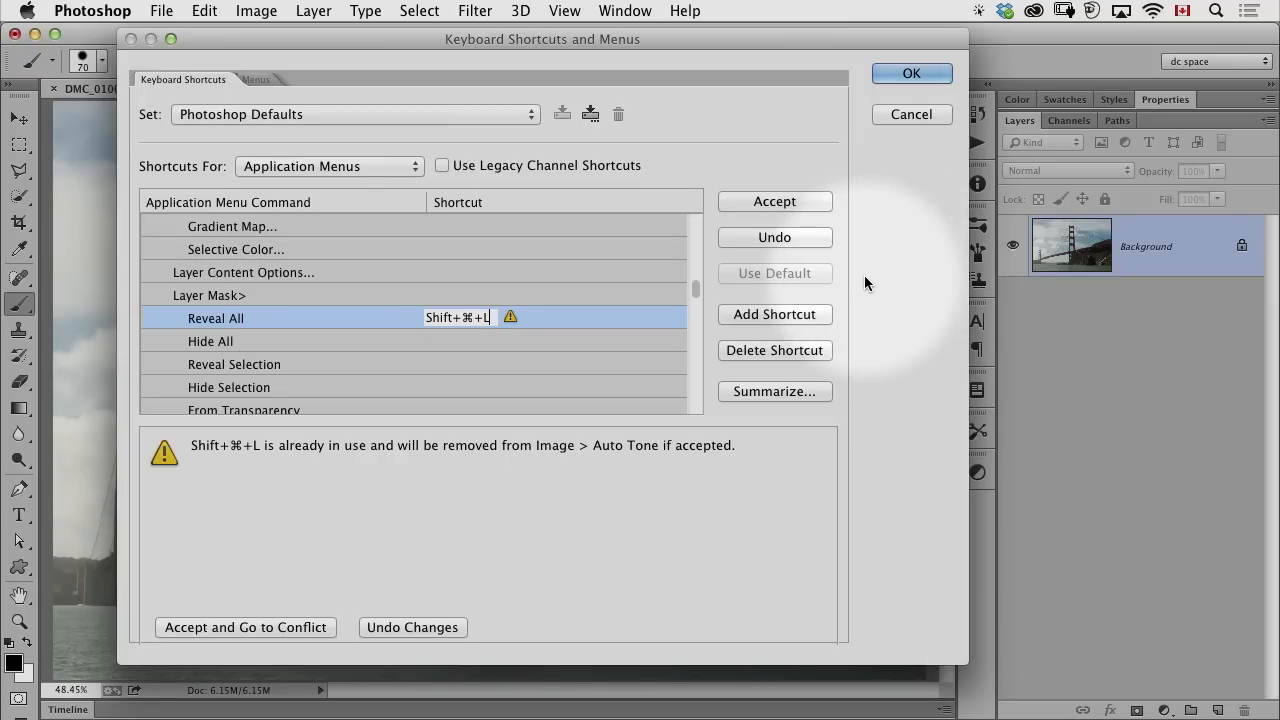
mouse_move(883, 276)
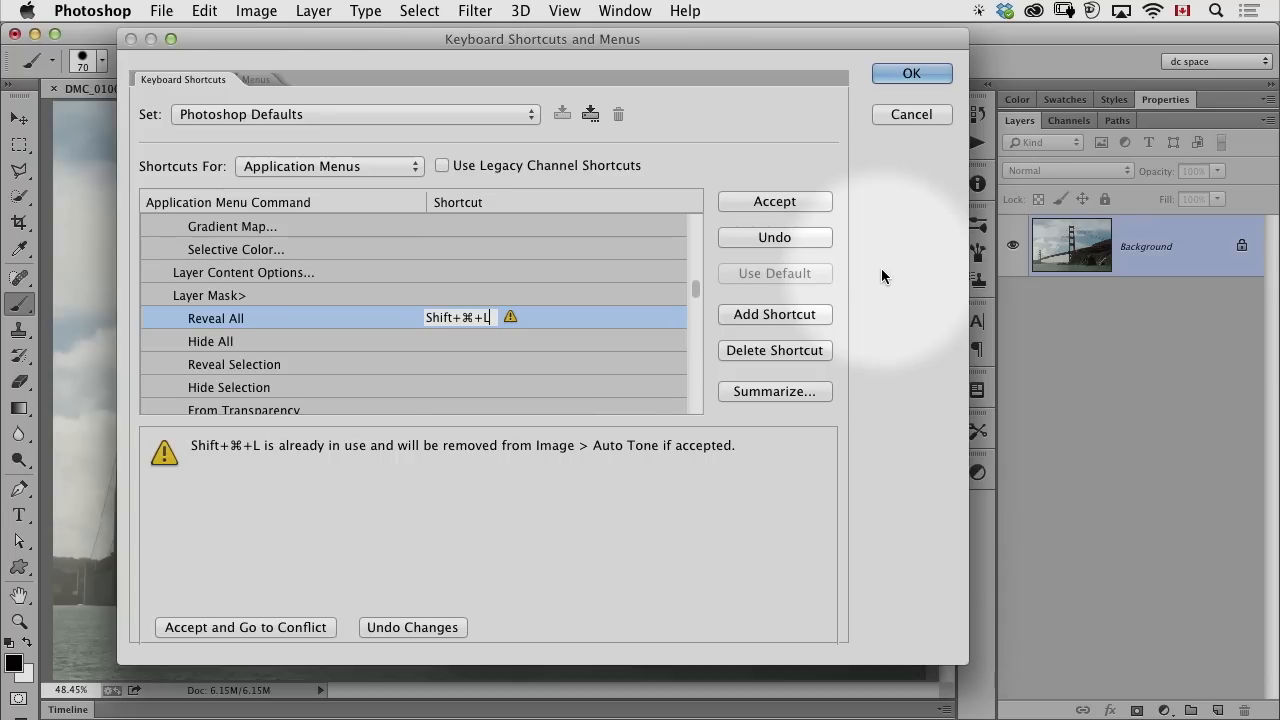
mouse_move(896, 268)
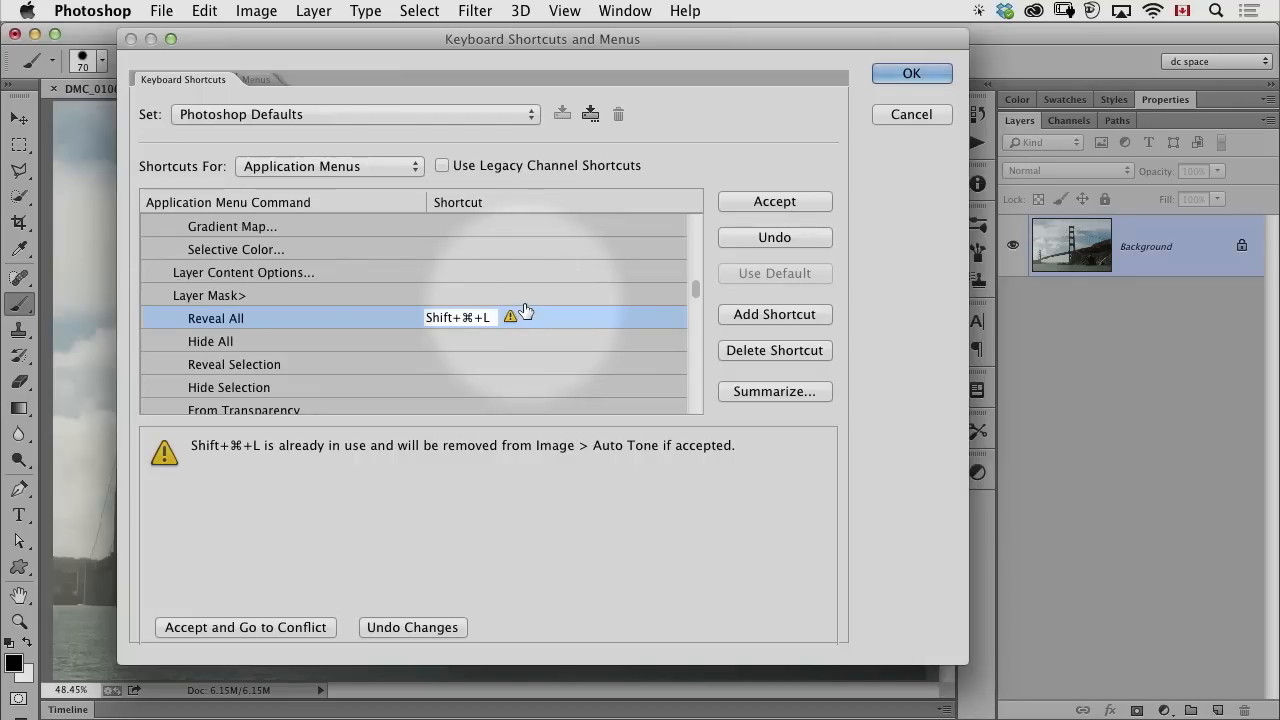
mouse_move(564, 292)
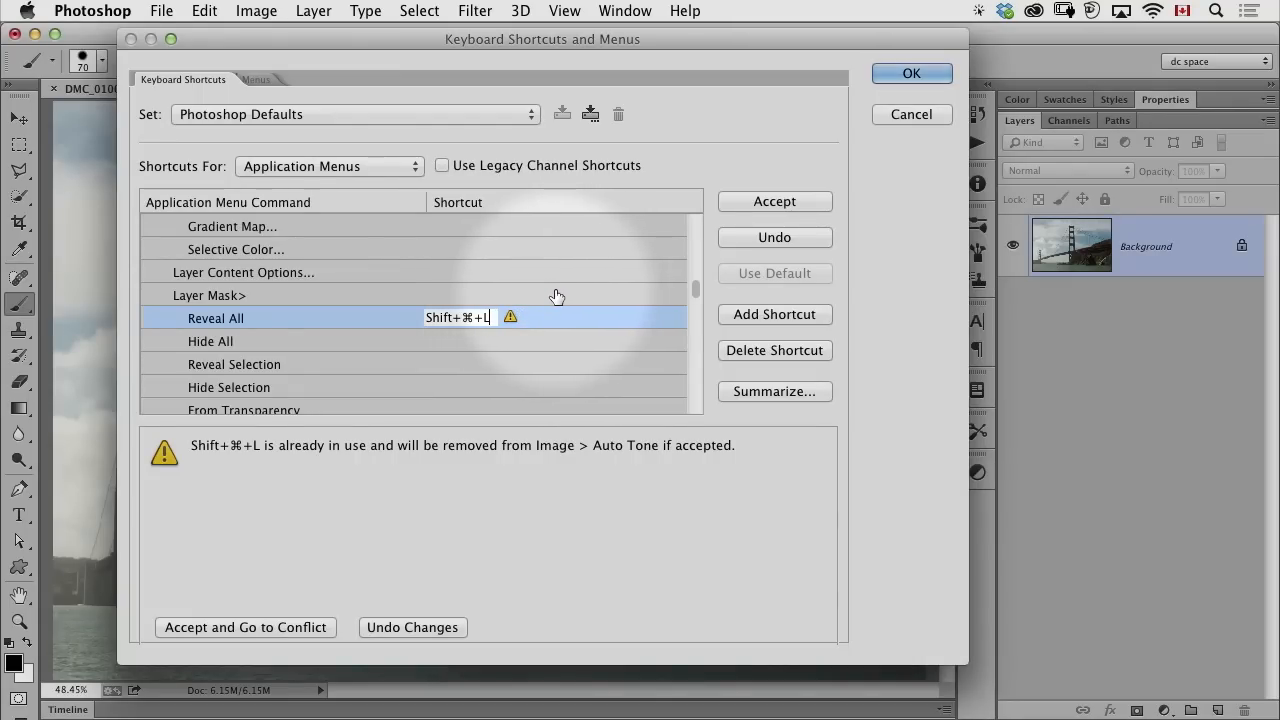
mouse_move(441, 355)
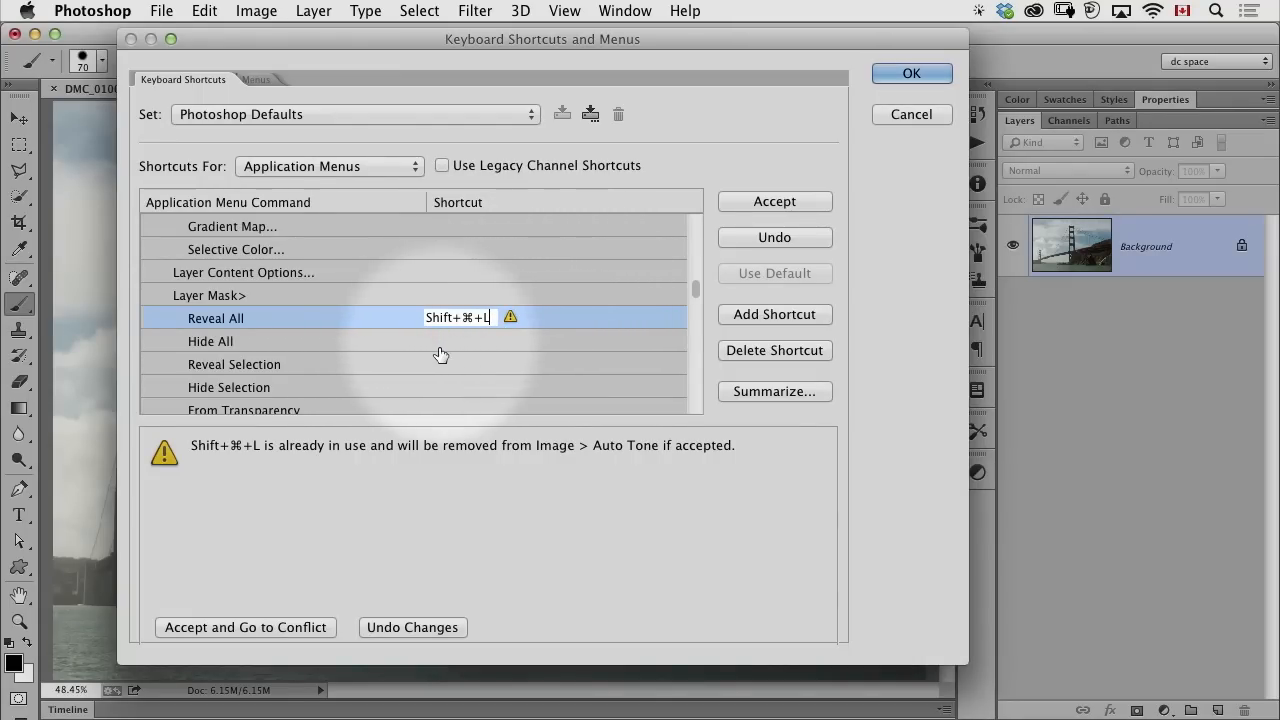
mouse_move(392, 448)
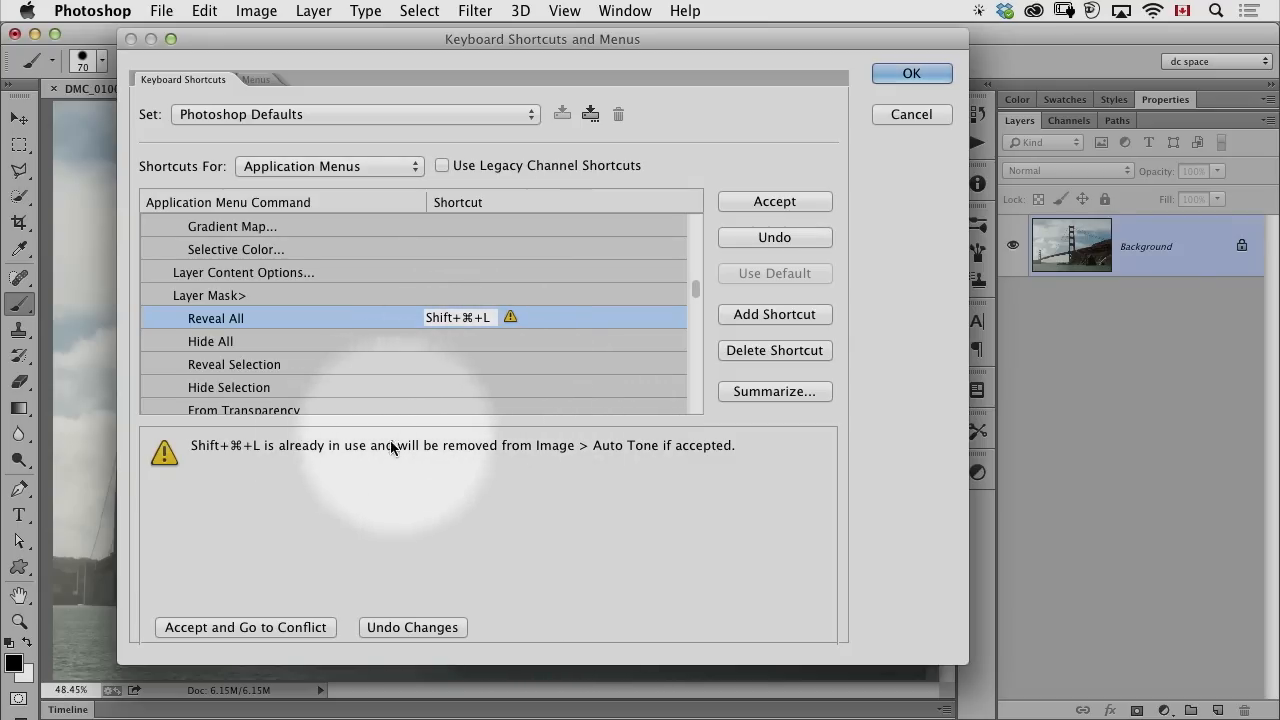
mouse_move(605, 458)
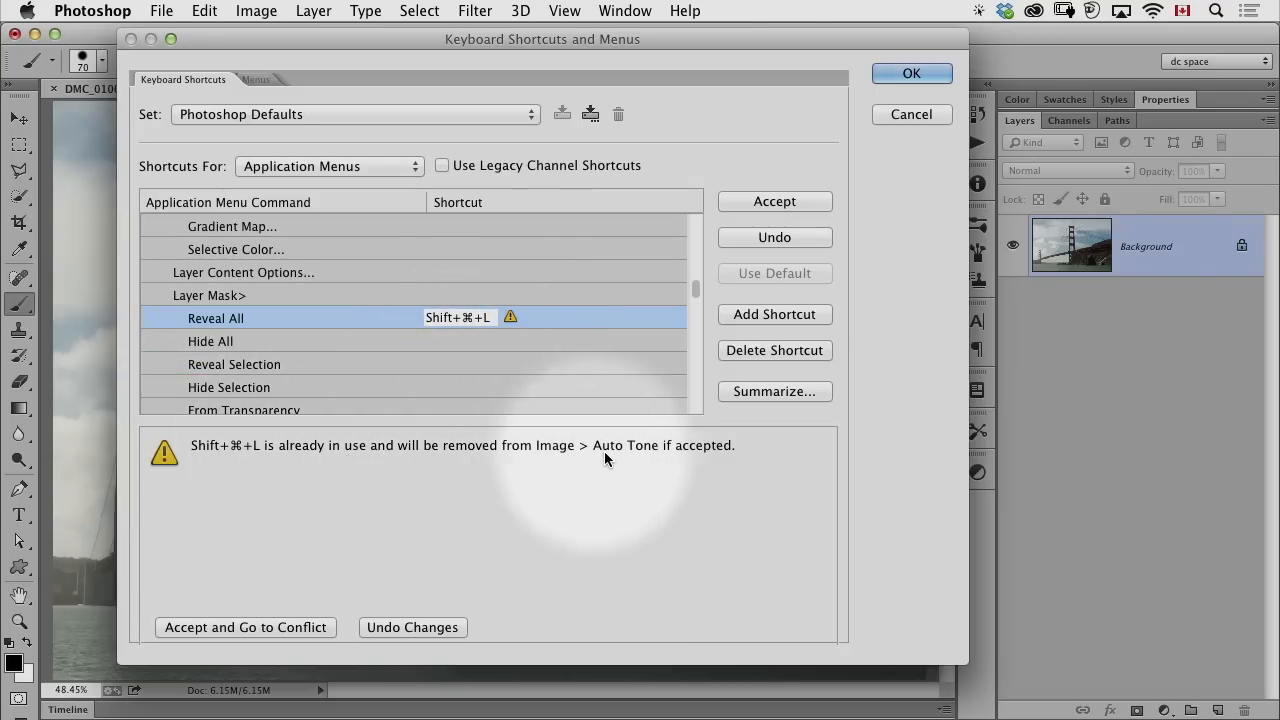
mouse_move(640, 453)
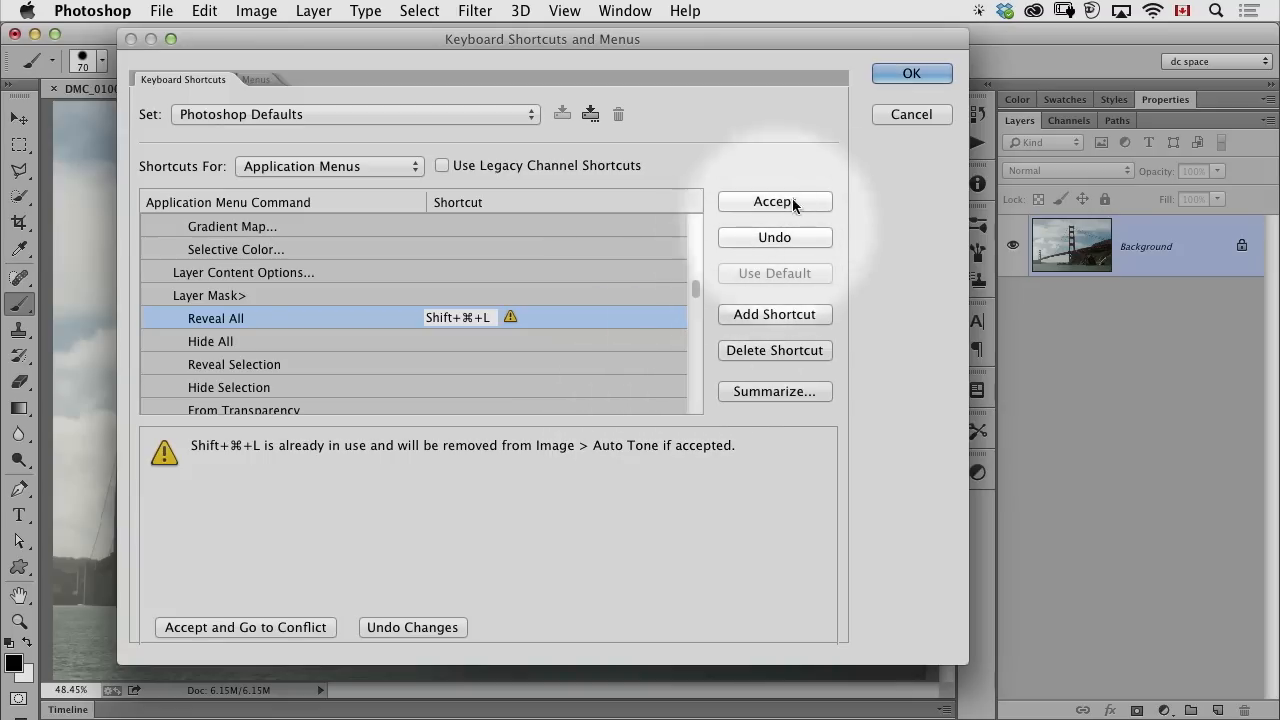
- Accept the reassignment and show Reveal All with Shift+Cmd+L under Layer > Layer Mask
click(775, 201)
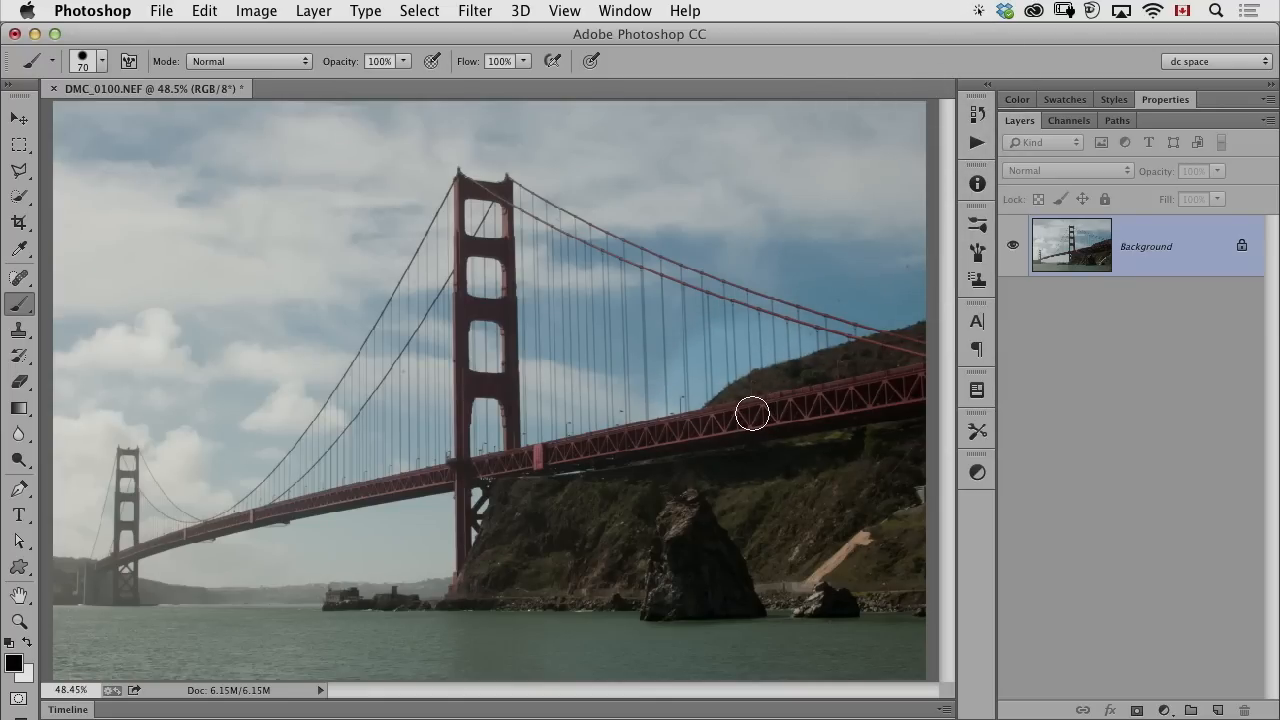
click(313, 11)
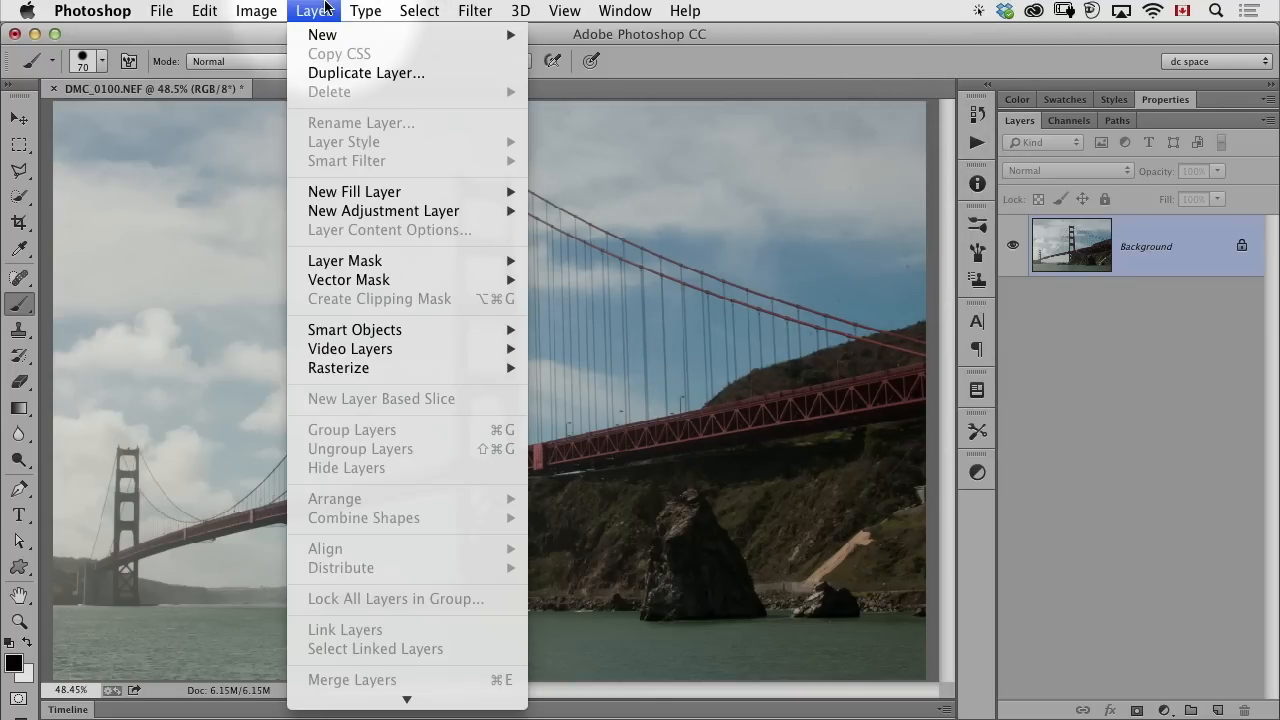
mouse_move(349, 180)
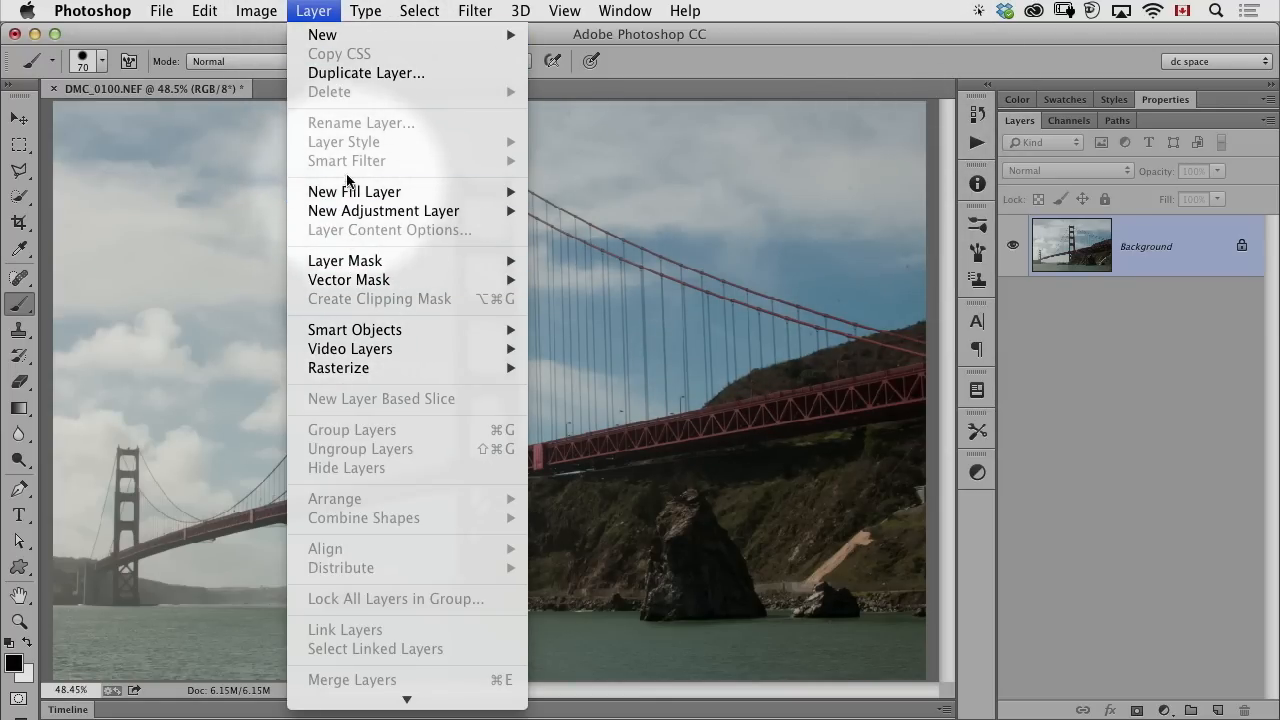
mouse_move(344, 260)
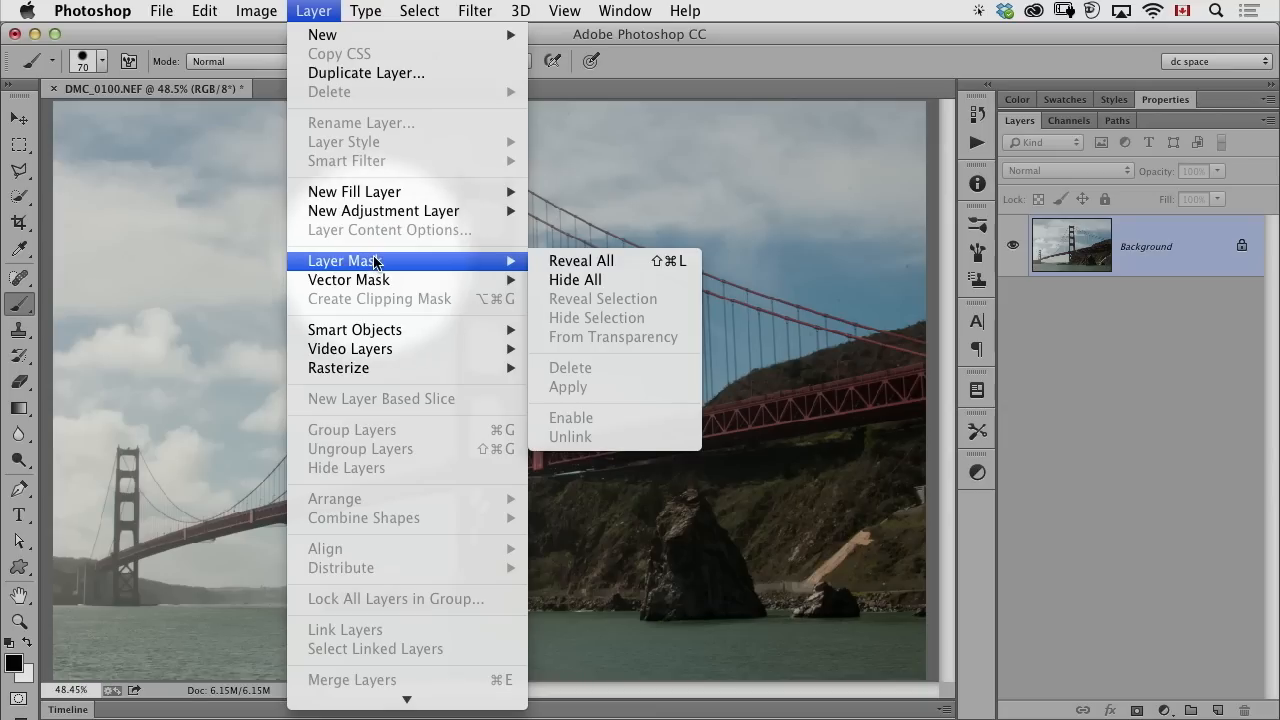